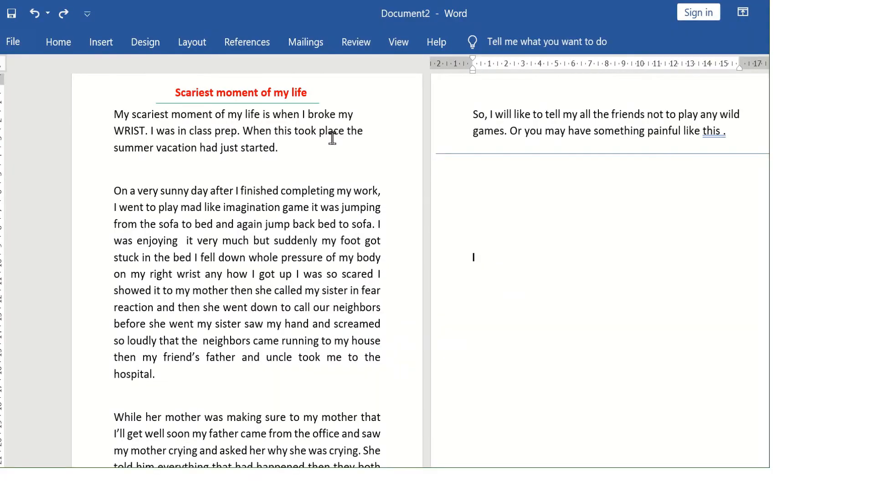
{"action": "mouse_move", "coordinate": [379, 307]}
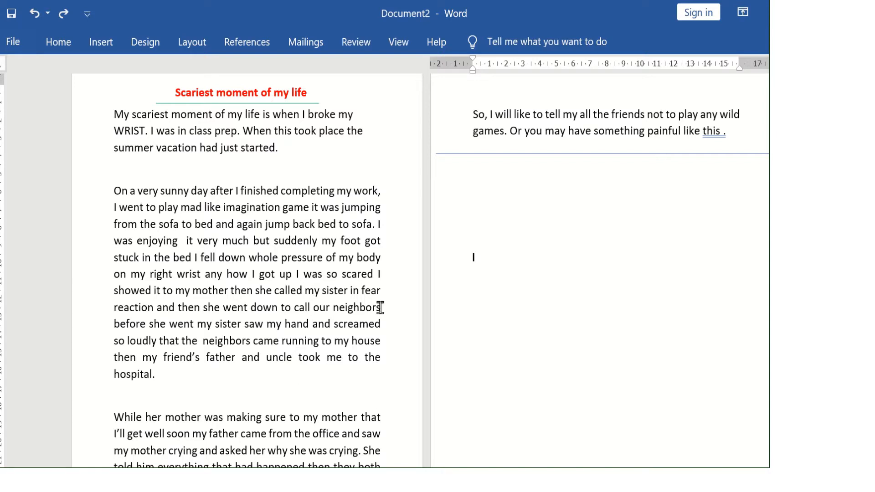
{"action": "mouse_move", "coordinate": [94, 198]}
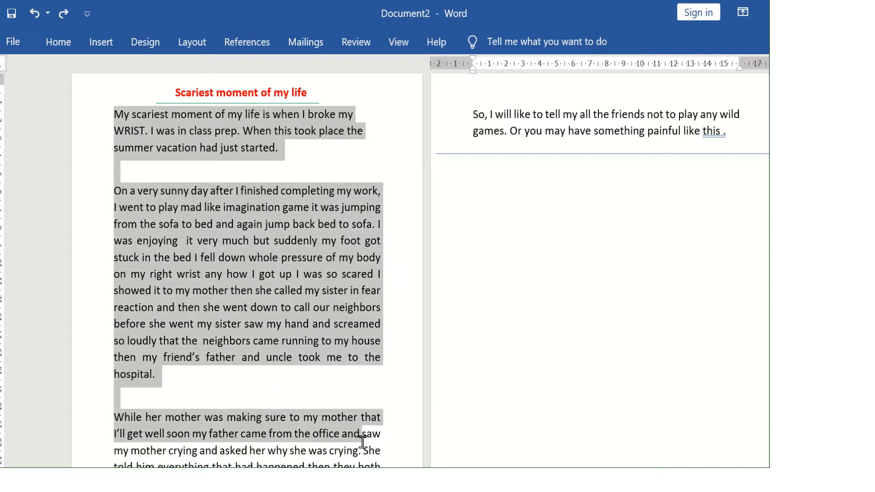
- Scroll through the story text below the title to review its full extent
{"action": "scroll", "scroll_direction": "down", "scroll_amount": 3}
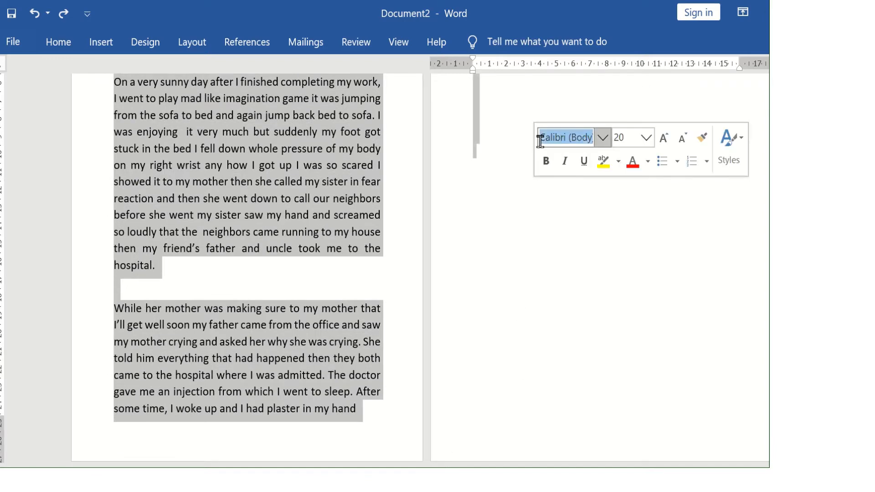
{"action": "scroll", "scroll_direction": "up", "scroll_amount": 3}
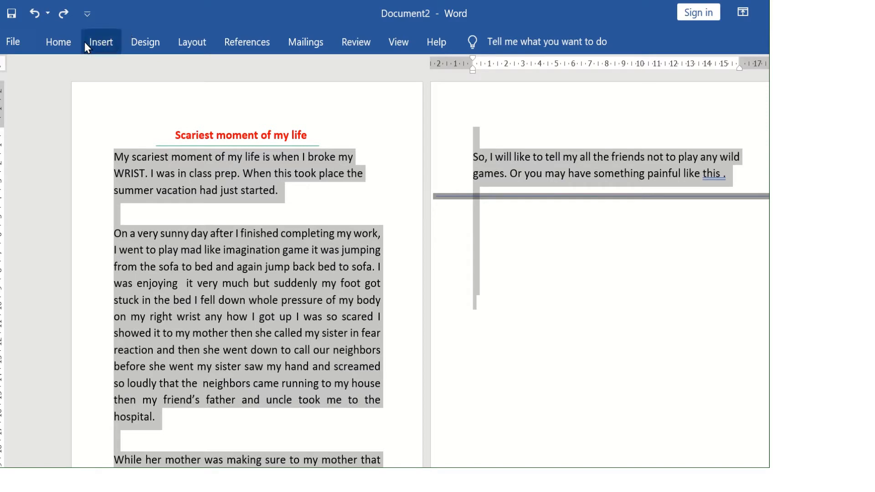
- Lay the selected story out in three newspaper-style columns, then clear the selection
{"action": "left_click", "coordinate": [190, 41]}
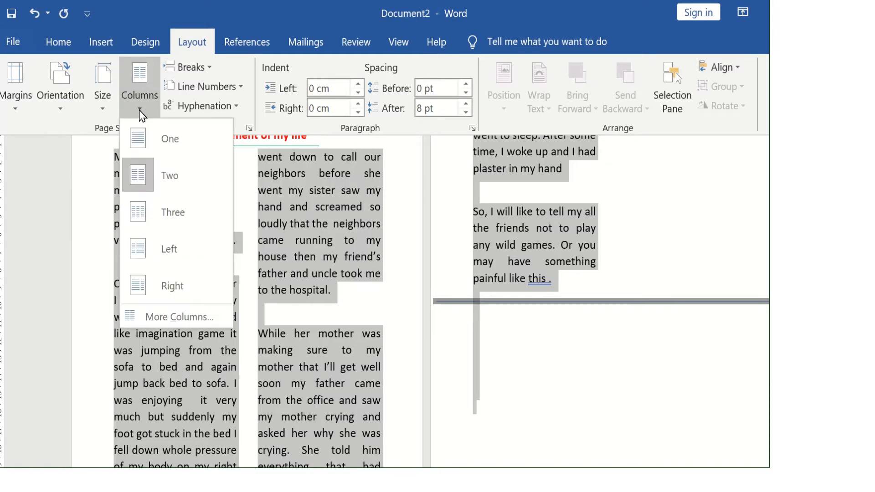
{"action": "left_click", "coordinate": [173, 213]}
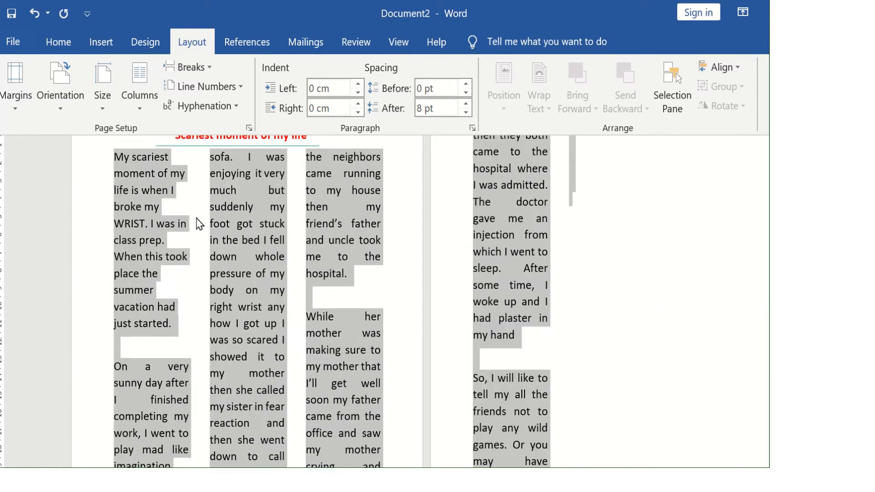
{"action": "left_click", "coordinate": [191, 41]}
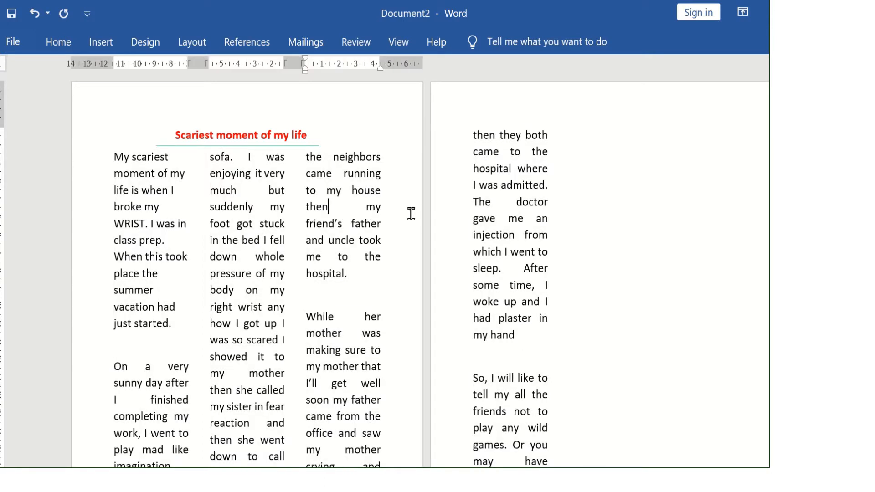
{"action": "mouse_move", "coordinate": [191, 41]}
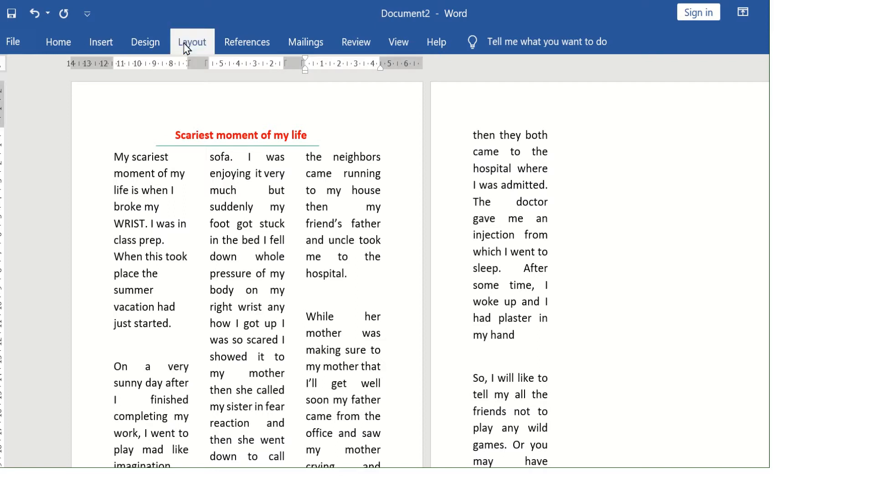
- Return to the page layout options with the story back in a single column
{"action": "left_click", "coordinate": [192, 41]}
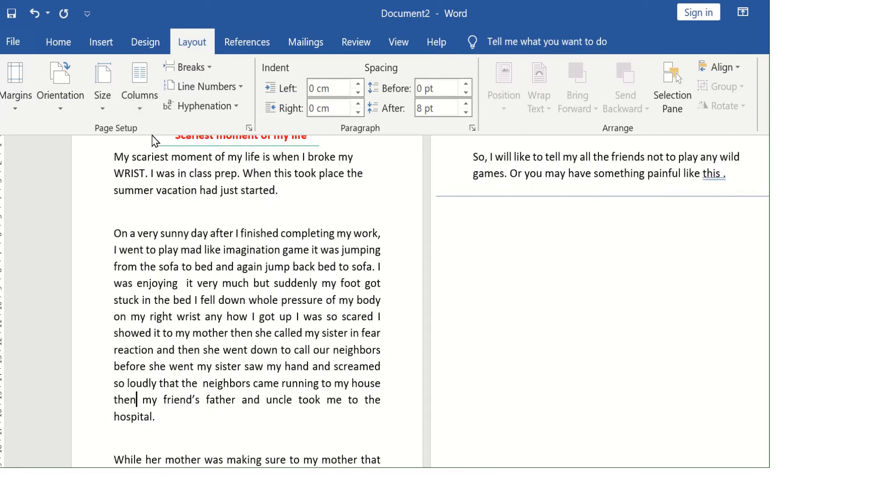
{"action": "mouse_move", "coordinate": [118, 231]}
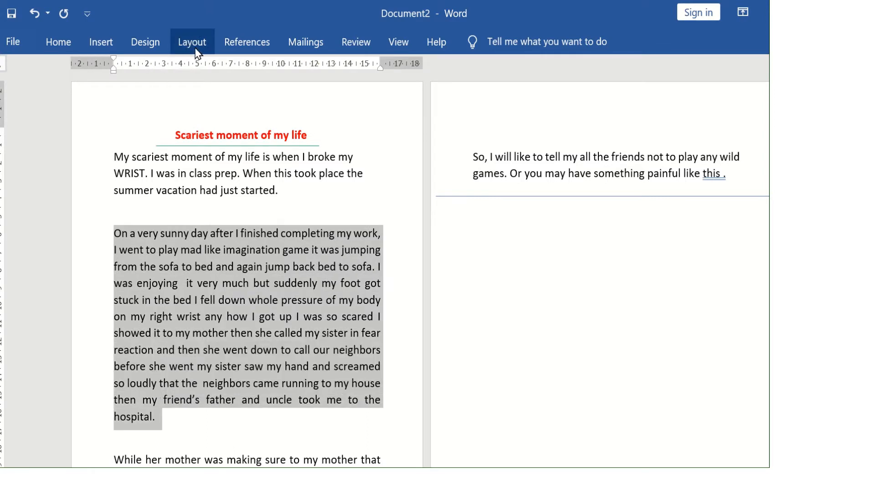
- Set the 'On a very sunny day' paragraph in Two columns with Line between via More Columns
{"action": "left_click", "coordinate": [192, 41]}
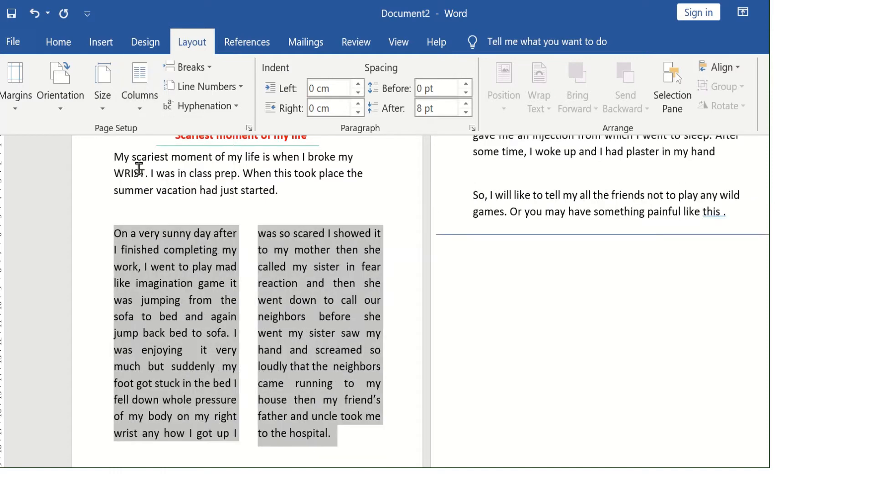
{"action": "left_click", "coordinate": [139, 86]}
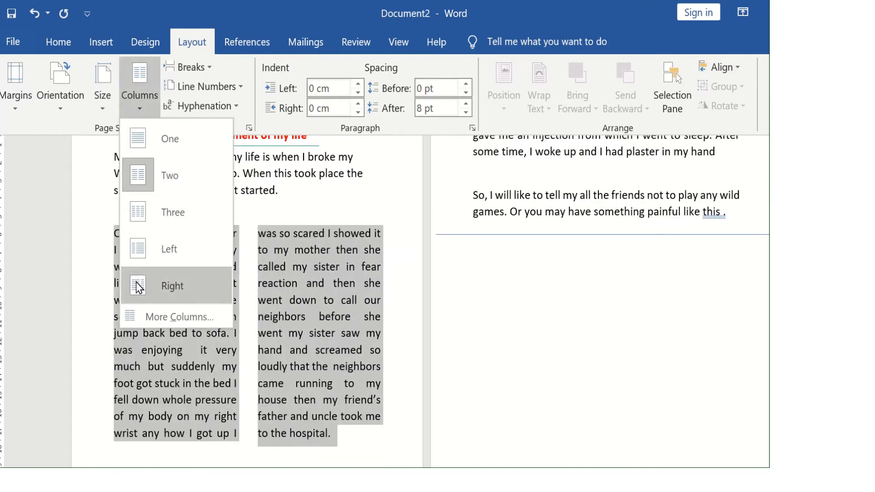
{"action": "left_click", "coordinate": [175, 317]}
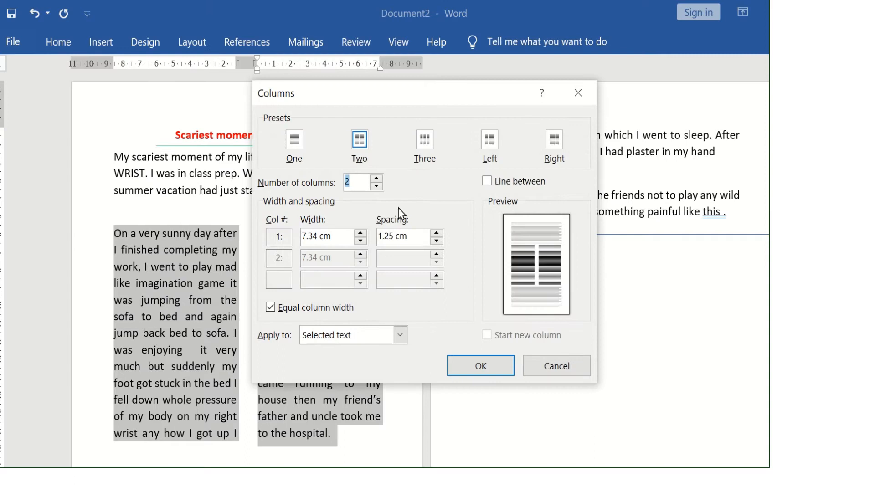
{"action": "left_click", "coordinate": [487, 180]}
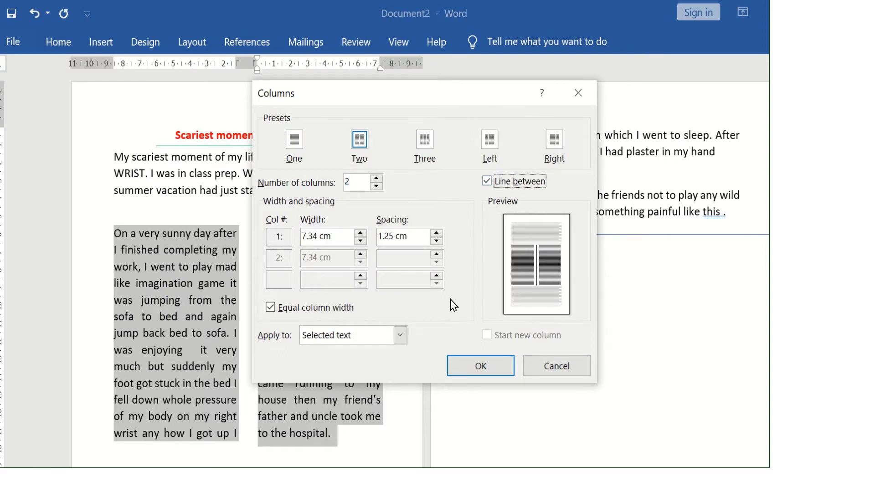
{"action": "mouse_move", "coordinate": [434, 307]}
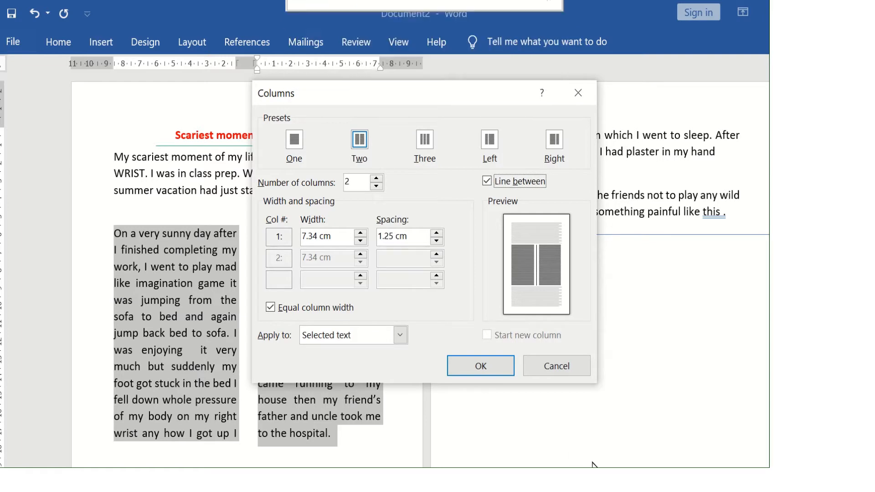
{"action": "left_click", "coordinate": [481, 366]}
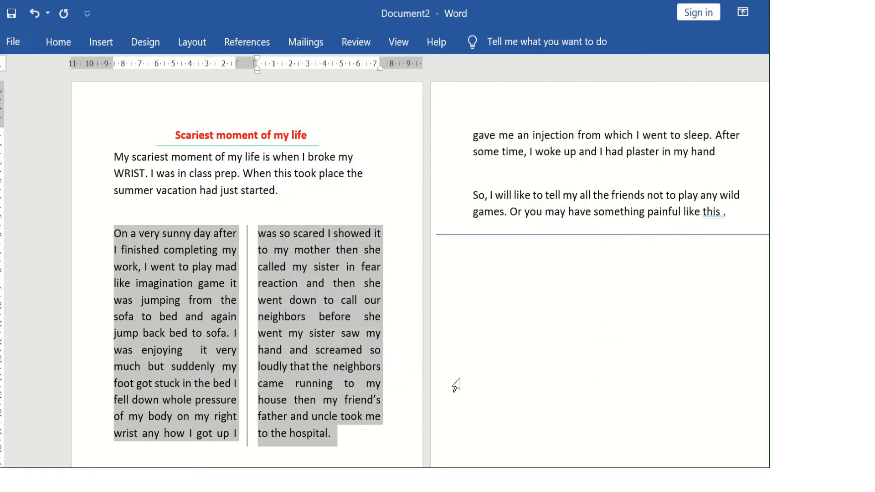
{"action": "scroll", "scroll_direction": "down", "scroll_amount": 3}
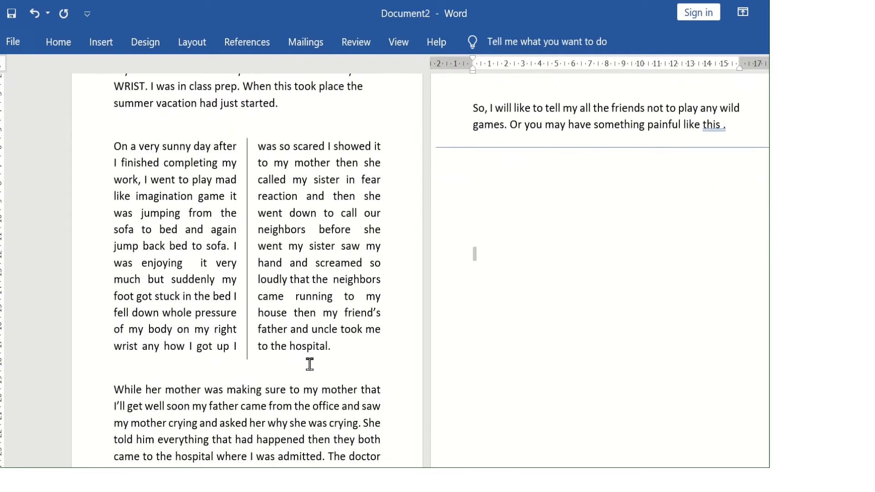
{"action": "scroll", "scroll_direction": "up", "scroll_amount": 3}
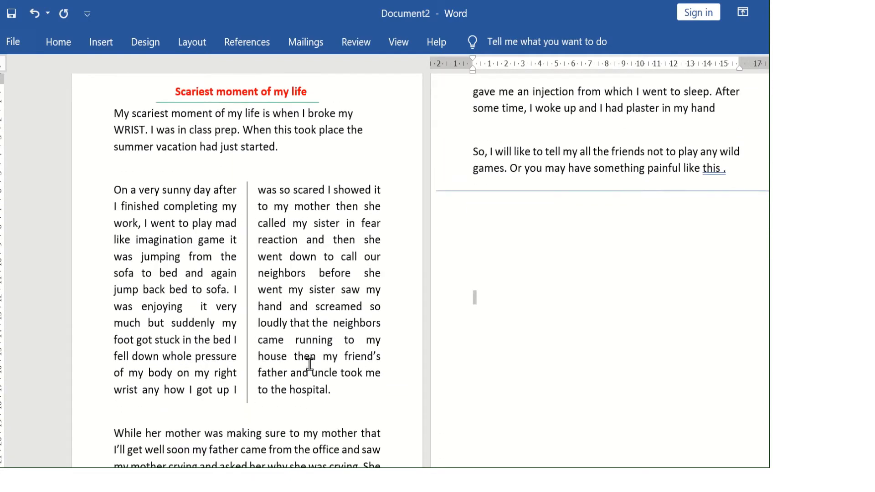
{"action": "scroll", "scroll_direction": "down", "scroll_amount": 3}
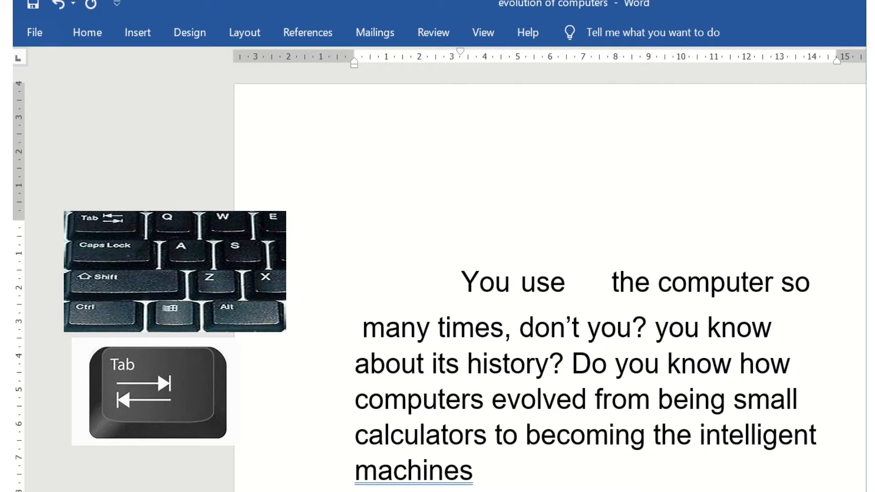
{"action": "left_click", "coordinate": [604, 282]}
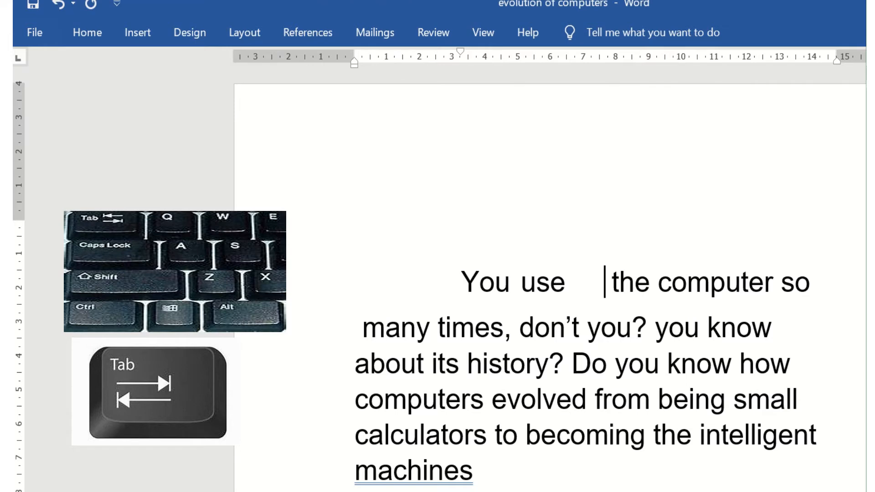
{"action": "mouse_move", "coordinate": [452, 352]}
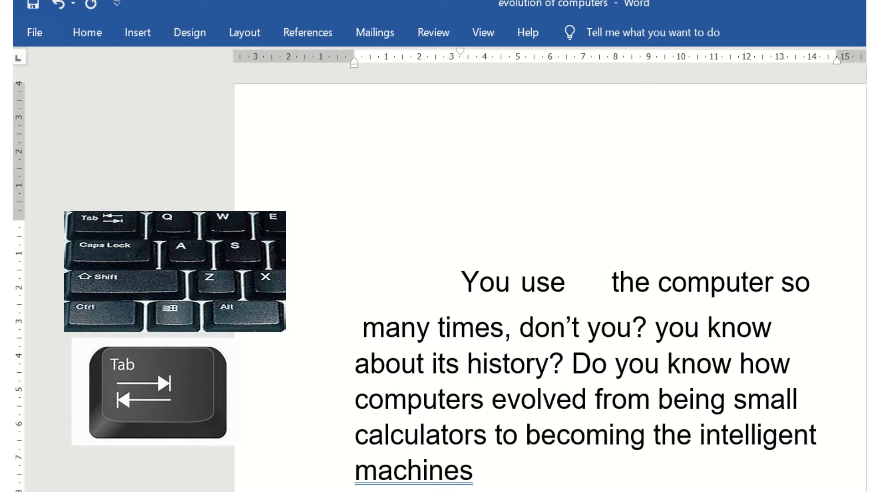
{"action": "left_click", "coordinate": [604, 283]}
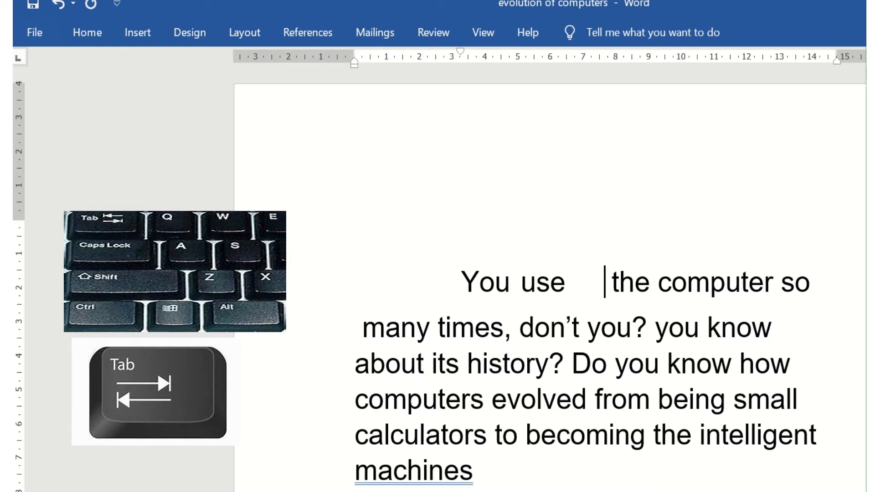
{"action": "mouse_move", "coordinate": [48, 201]}
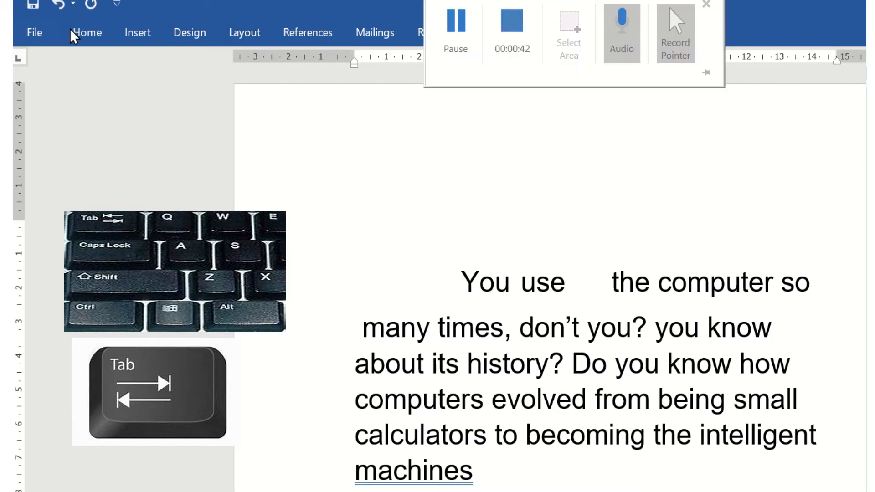
- Bring up the Paragraph settings dialog for the computer history passage from Layout
{"action": "left_click", "coordinate": [245, 32]}
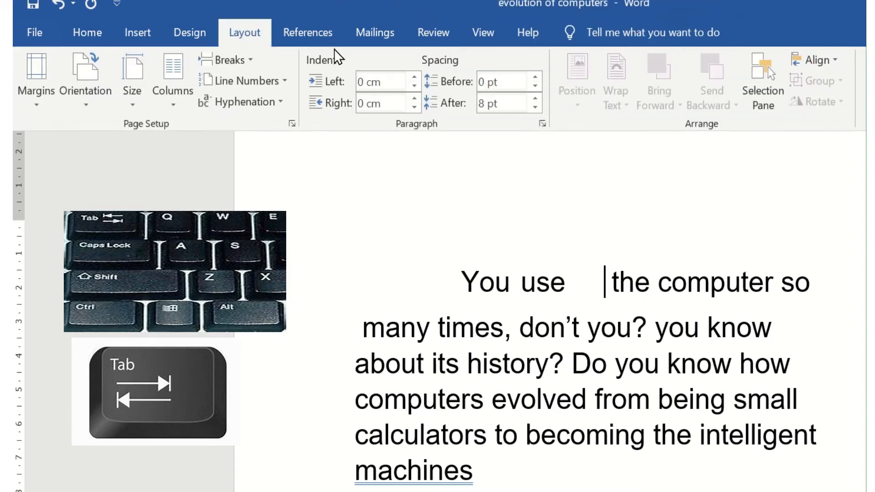
{"action": "mouse_move", "coordinate": [497, 137]}
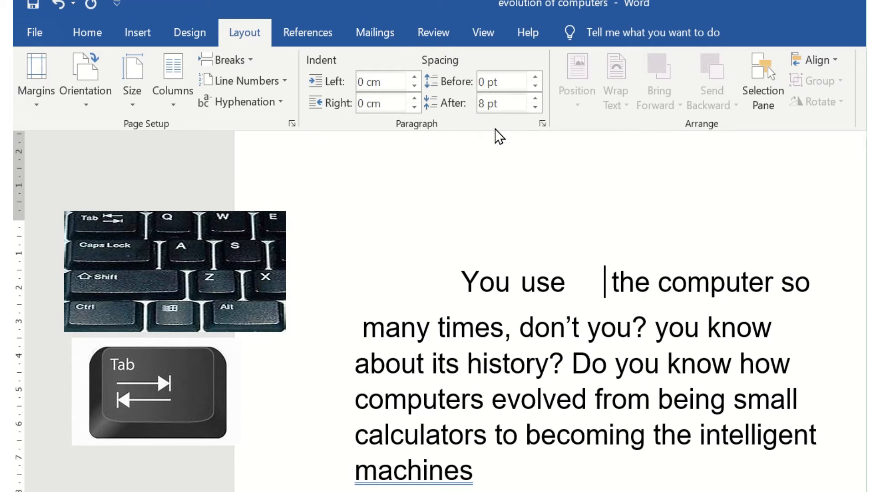
{"action": "mouse_move", "coordinate": [542, 124]}
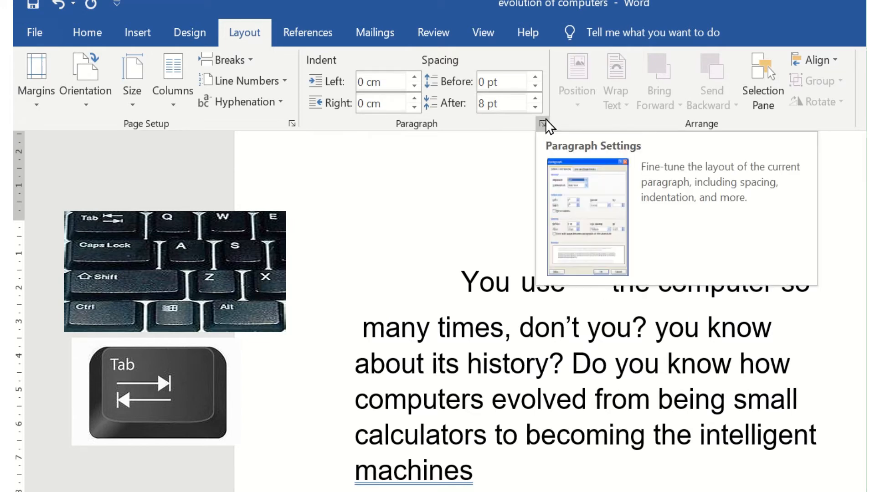
{"action": "left_click", "coordinate": [542, 123]}
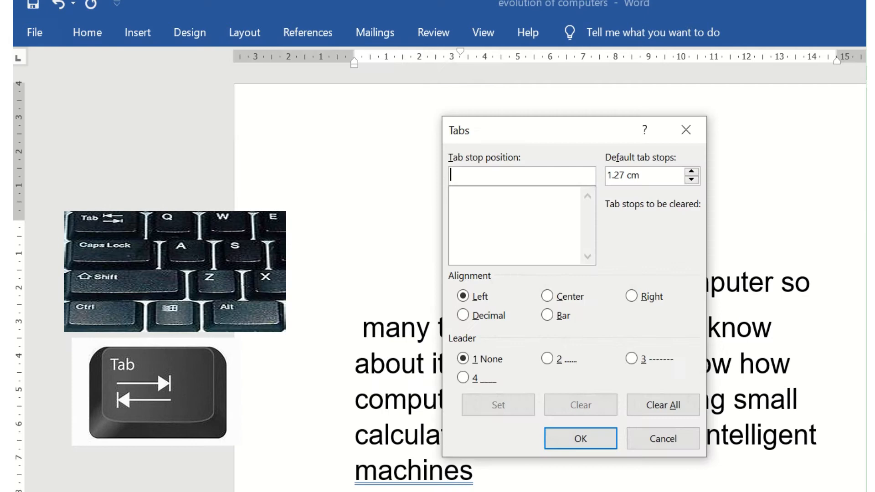
{"action": "mouse_move", "coordinate": [641, 144]}
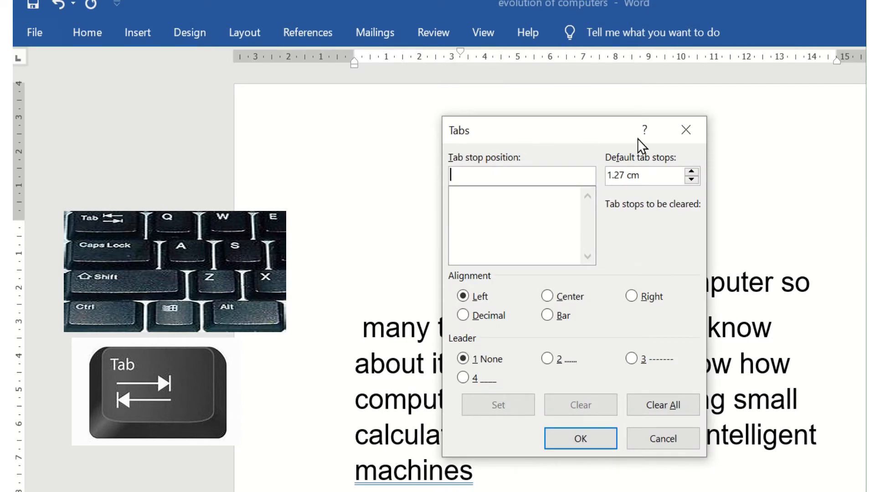
{"action": "mouse_move", "coordinate": [538, 291]}
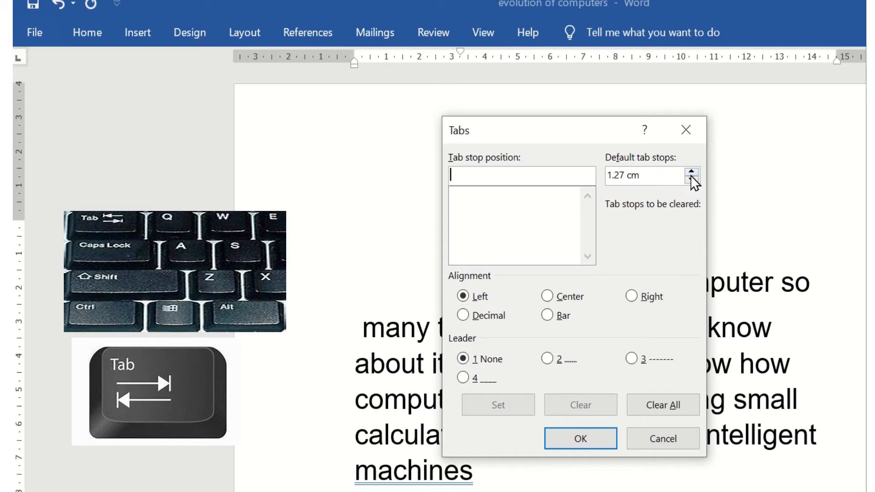
{"action": "mouse_move", "coordinate": [620, 192]}
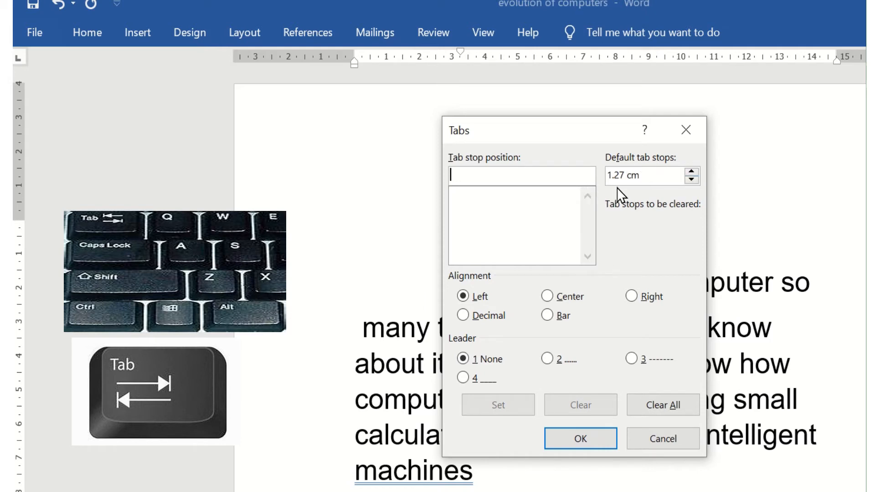
{"action": "mouse_move", "coordinate": [626, 194]}
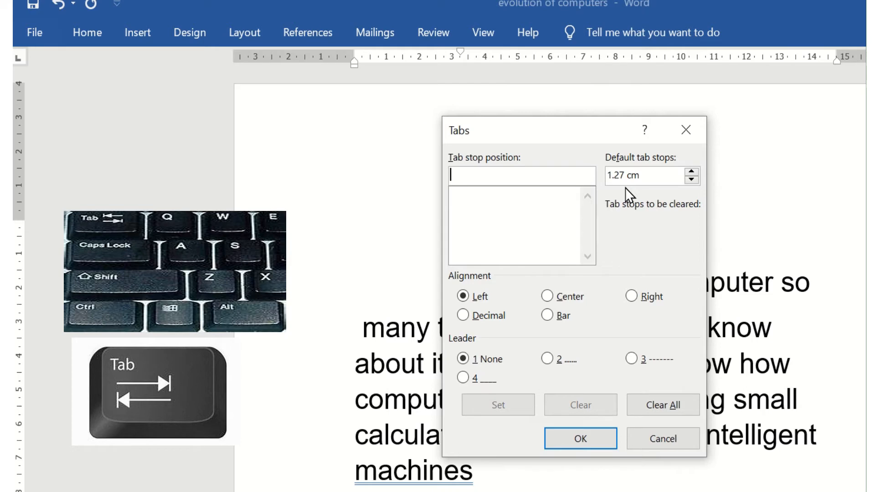
{"action": "mouse_move", "coordinate": [649, 196]}
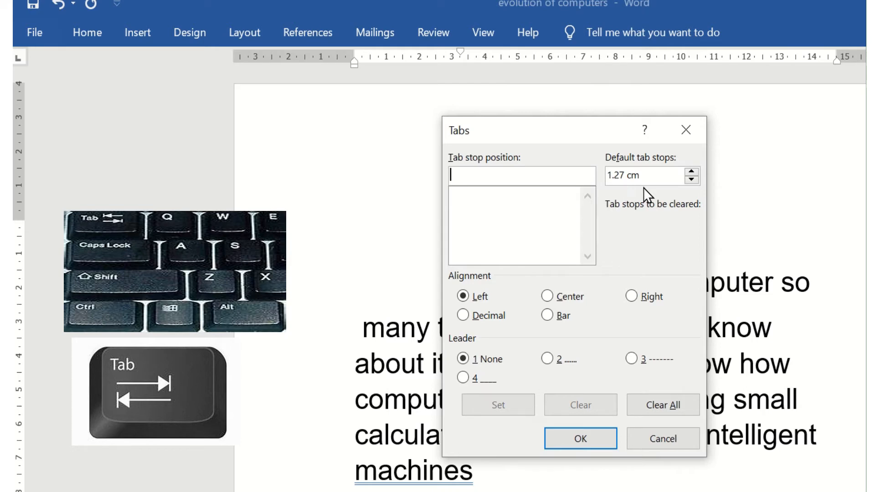
- Set a left tab stop at 3" (7.62 cm) for the passage
{"action": "type", "text": "3"}
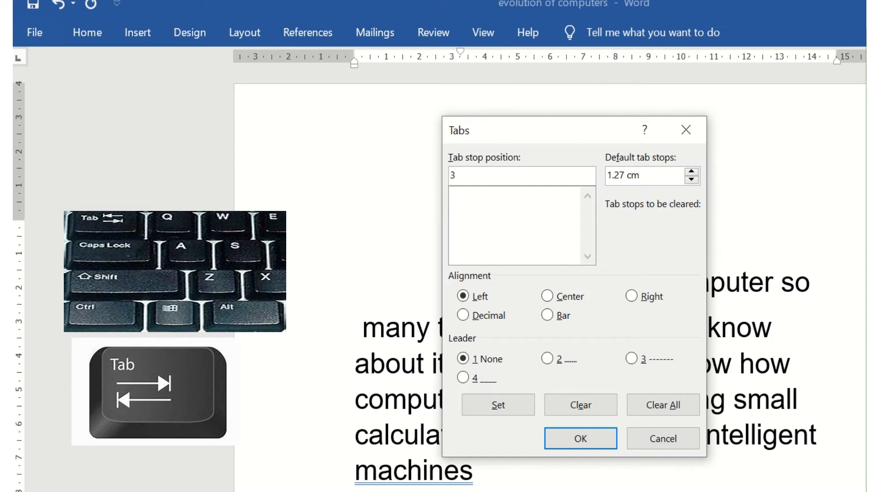
{"action": "type", "text": "\""}
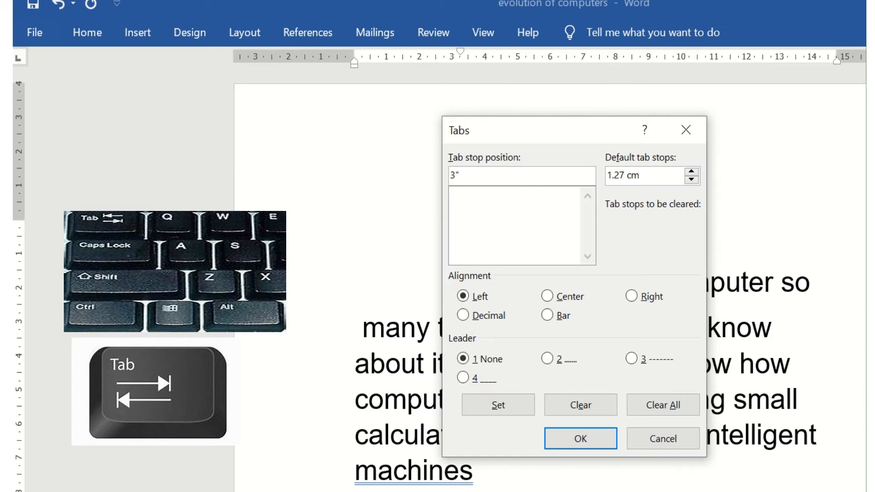
{"action": "mouse_move", "coordinate": [490, 402]}
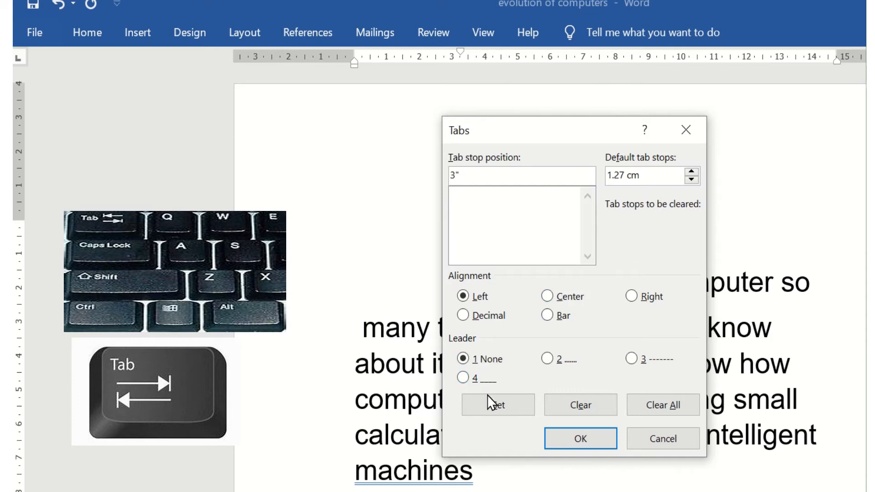
{"action": "left_click", "coordinate": [497, 405]}
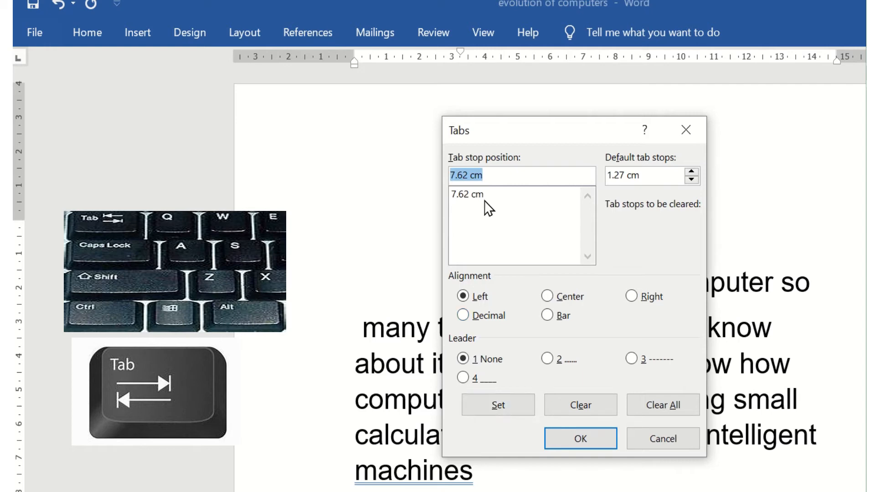
{"action": "mouse_move", "coordinate": [463, 209]}
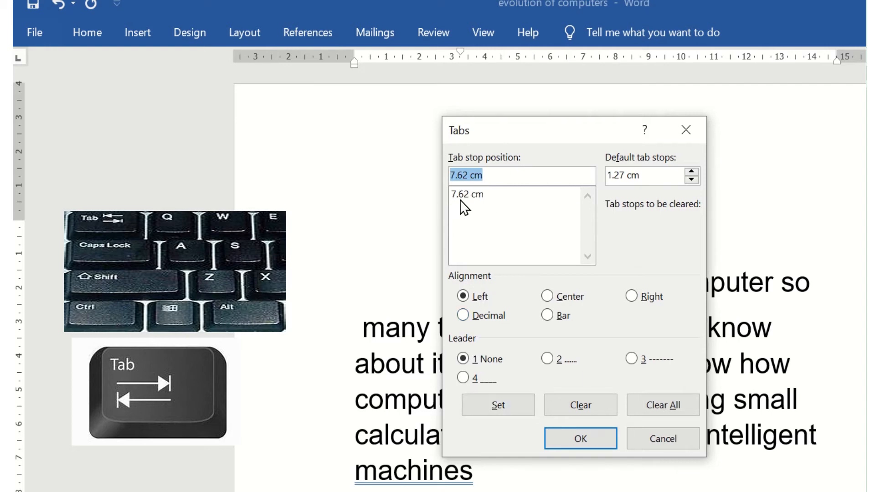
{"action": "mouse_move", "coordinate": [492, 208]}
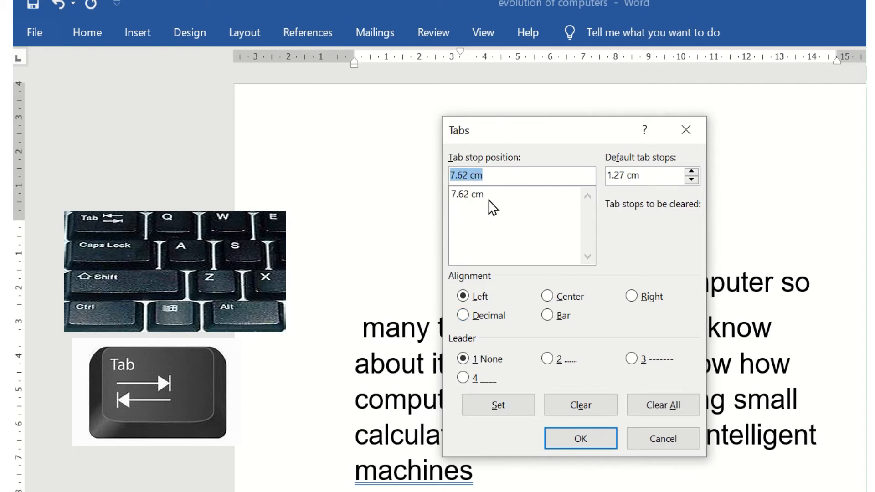
- Make the default tab stops 7.62 and confirm the tab settings
{"action": "left_click", "coordinate": [631, 175]}
{"action": "type", "text": "7.62"}
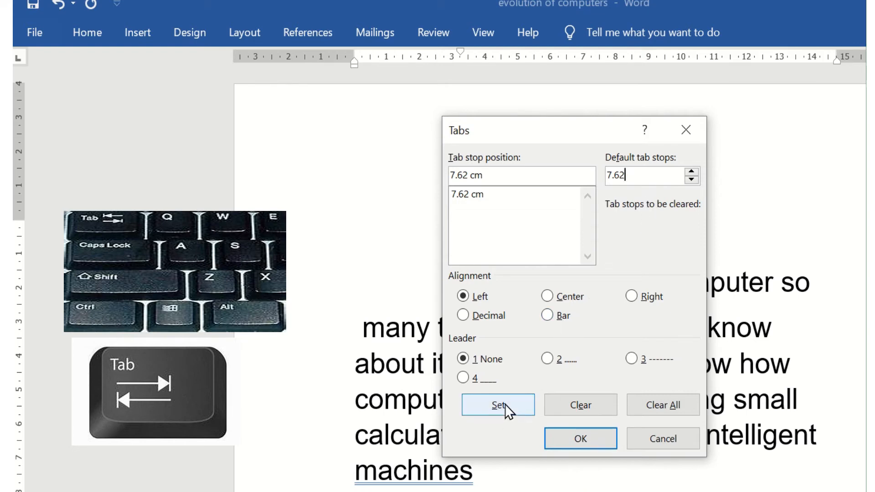
{"action": "left_click", "coordinate": [498, 405]}
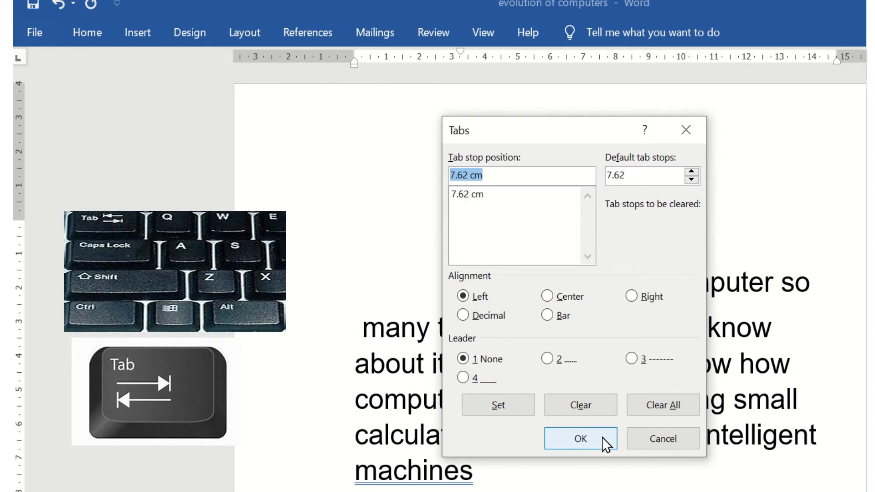
{"action": "left_click", "coordinate": [580, 438]}
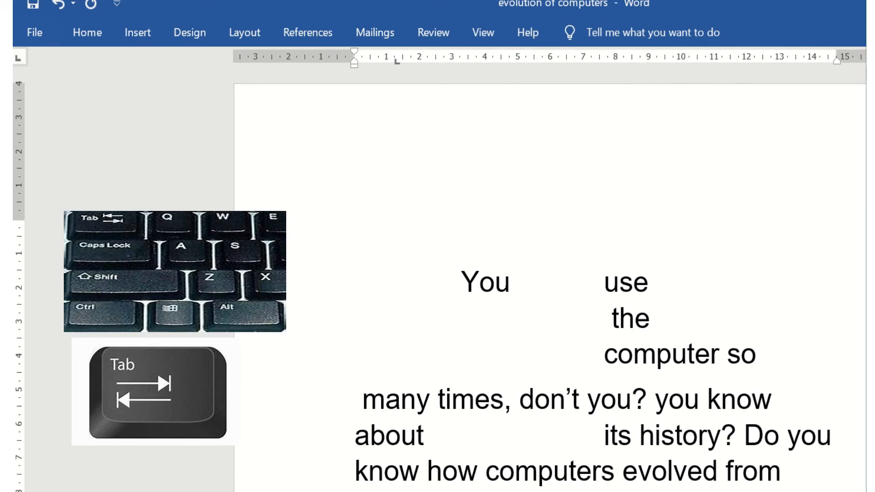
{"action": "mouse_move", "coordinate": [521, 451]}
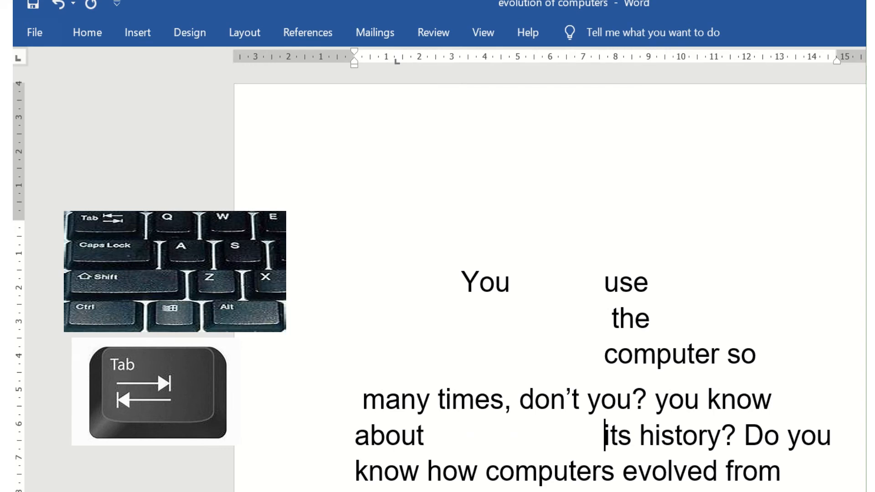
{"action": "mouse_move", "coordinate": [605, 436]}
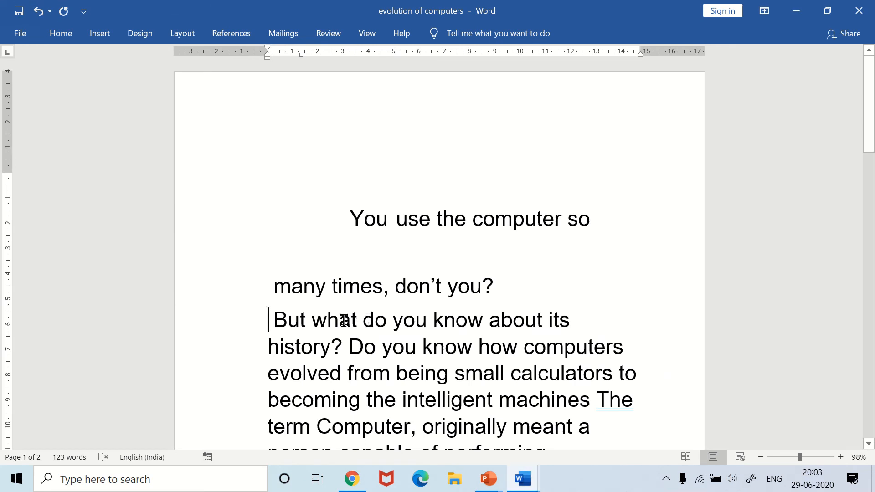
- Start 'Do you know how computers evolved…' on its own line, then move down to 'The term Computer'
{"action": "left_click", "coordinate": [350, 347]}
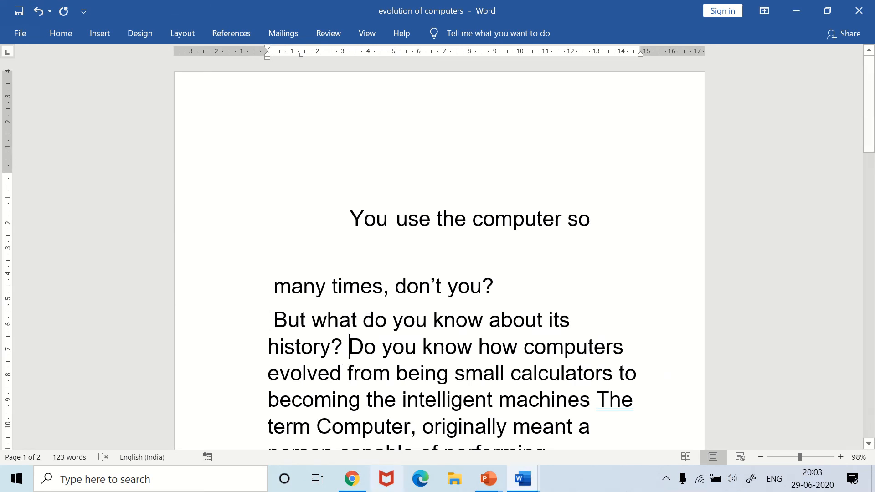
{"action": "mouse_move", "coordinate": [352, 479]}
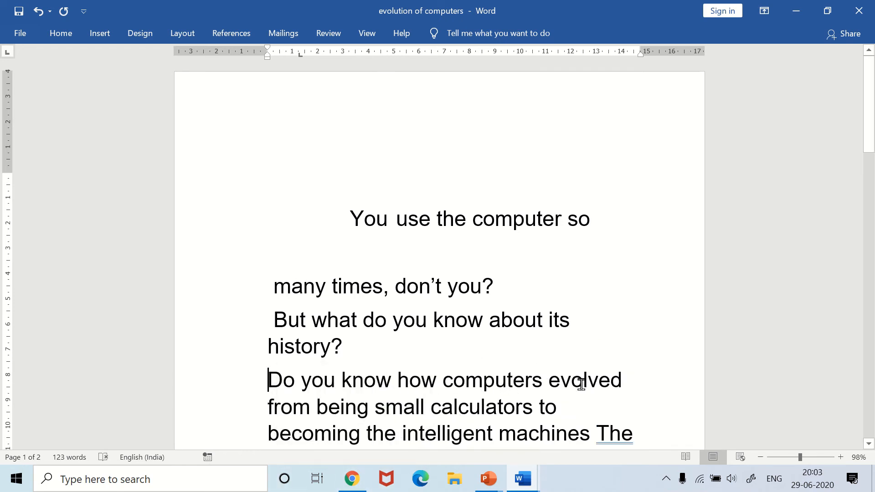
{"action": "scroll", "scroll_direction": "down", "scroll_amount": 3}
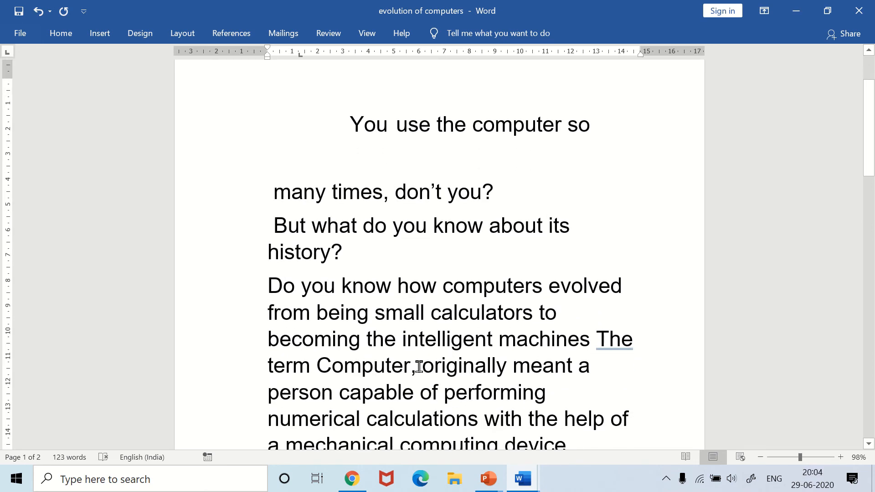
{"action": "scroll", "scroll_direction": "down", "scroll_amount": 3}
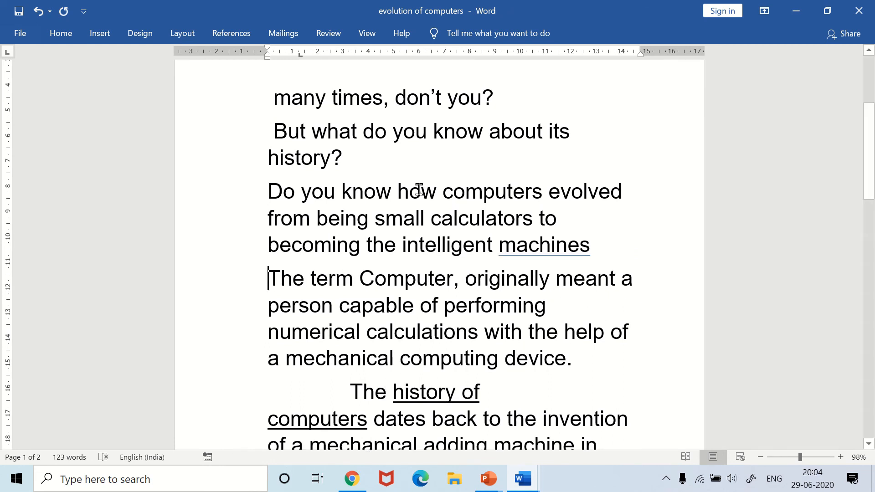
{"action": "mouse_move", "coordinate": [366, 340]}
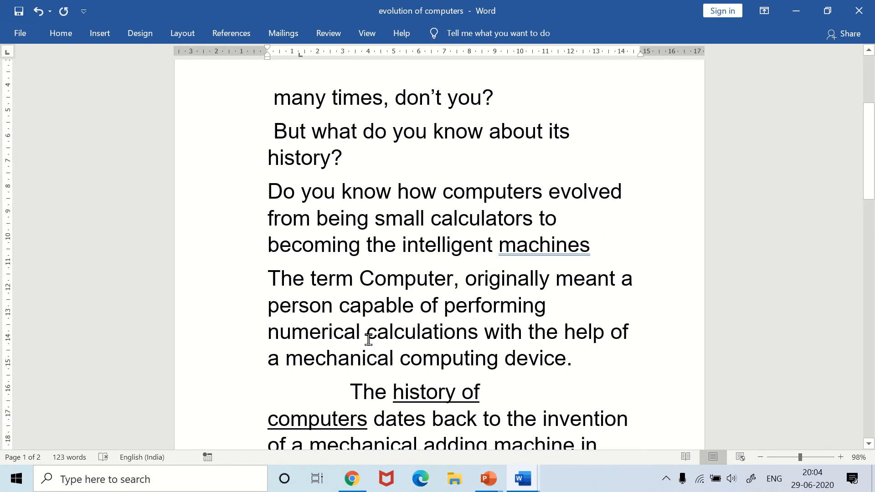
{"action": "mouse_move", "coordinate": [99, 33]}
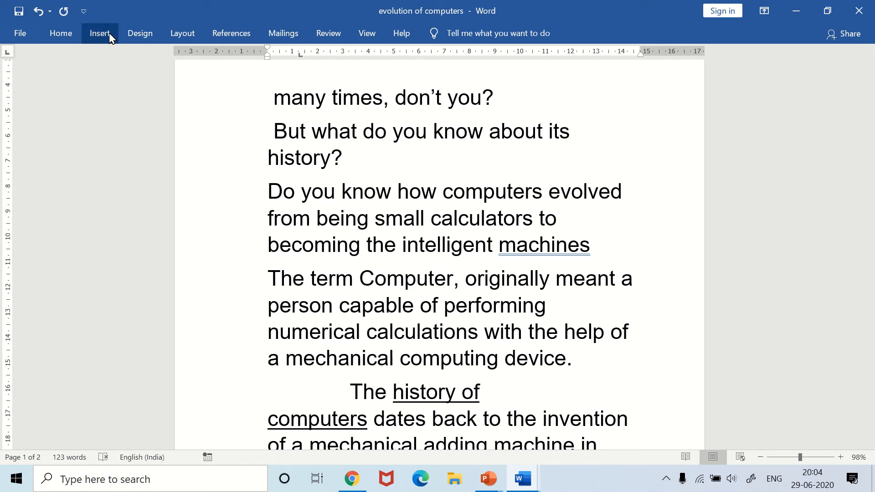
- Insert a page break so 'The term Computer…' begins a new page, then return to the opening paragraphs
{"action": "left_click", "coordinate": [99, 33]}
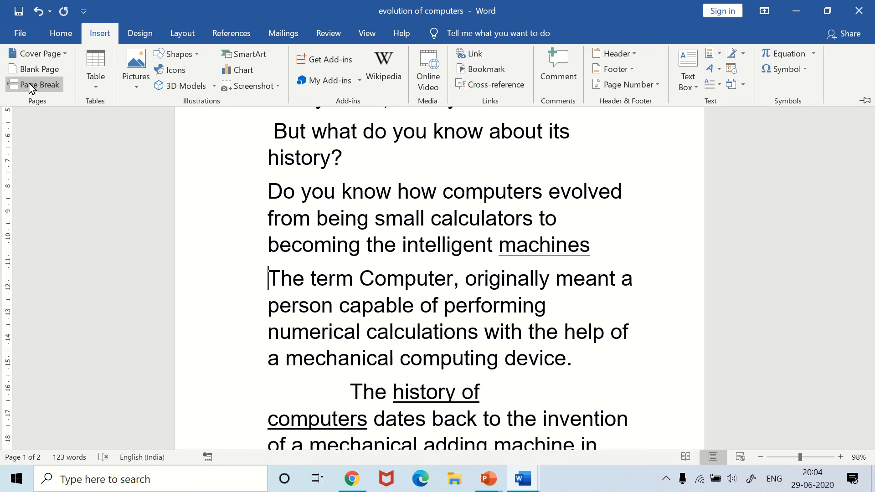
{"action": "mouse_move", "coordinate": [39, 84]}
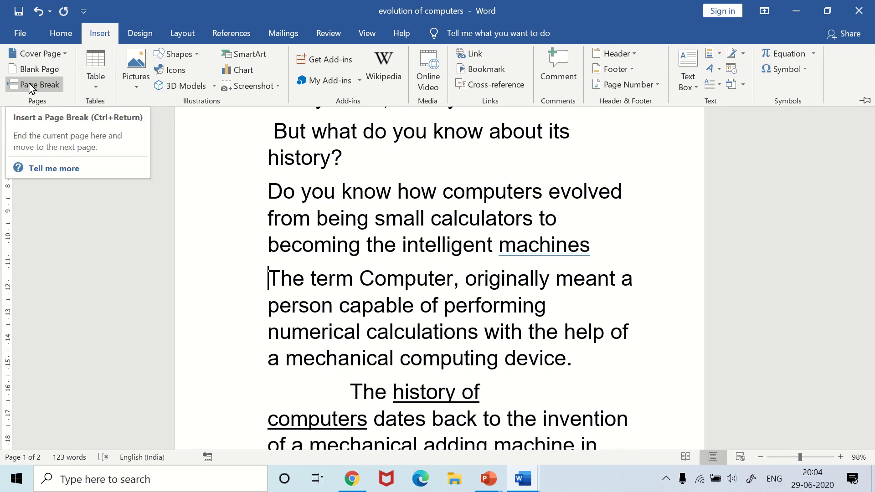
{"action": "left_click", "coordinate": [38, 84]}
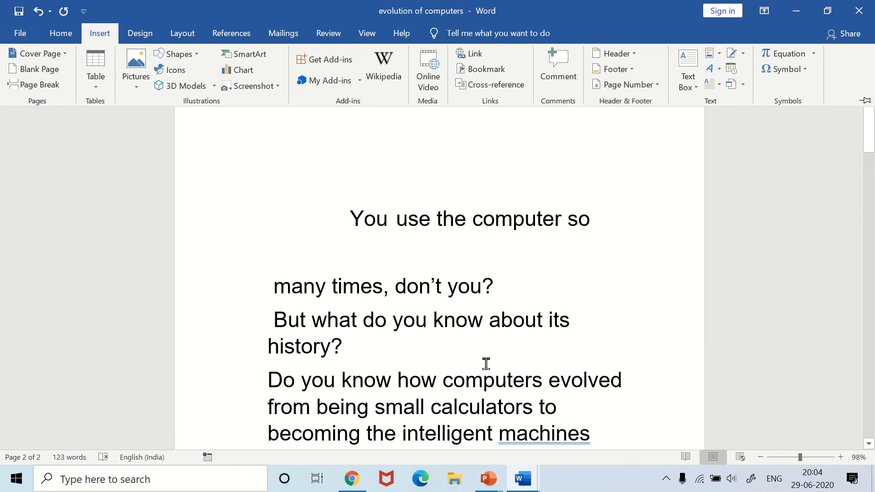
{"action": "scroll", "scroll_direction": "up", "scroll_amount": 3}
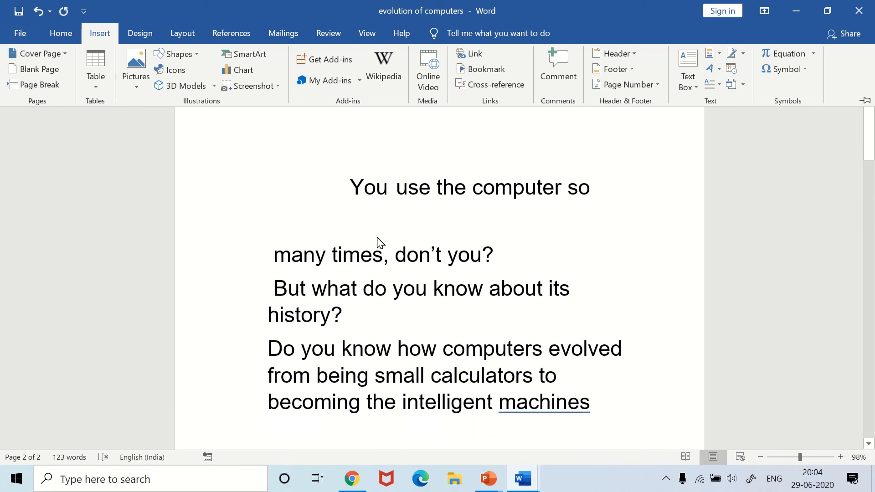
{"action": "mouse_move", "coordinate": [348, 183]}
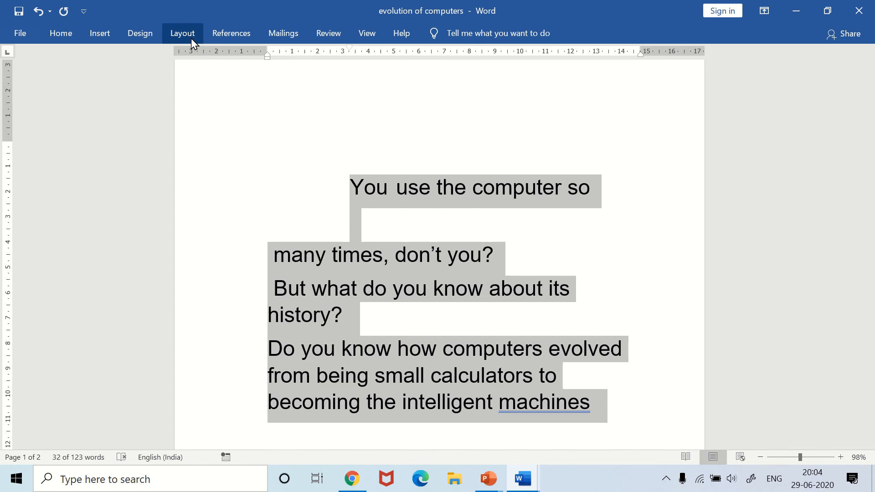
- Lay the selected opening paragraphs out in Two columns
{"action": "left_click", "coordinate": [182, 32]}
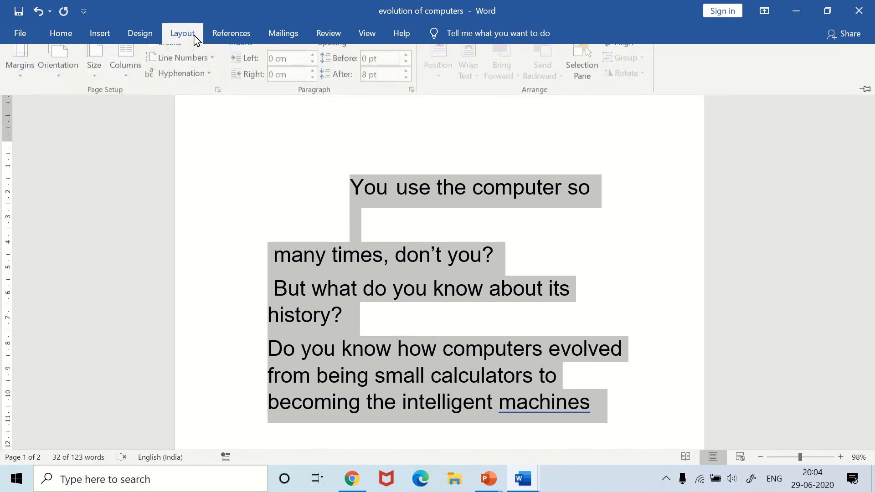
{"action": "left_click", "coordinate": [127, 61]}
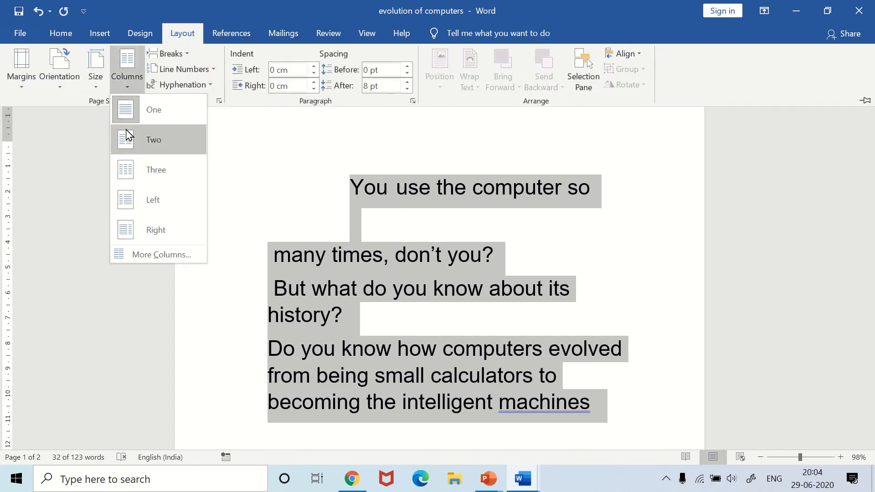
{"action": "left_click", "coordinate": [153, 139]}
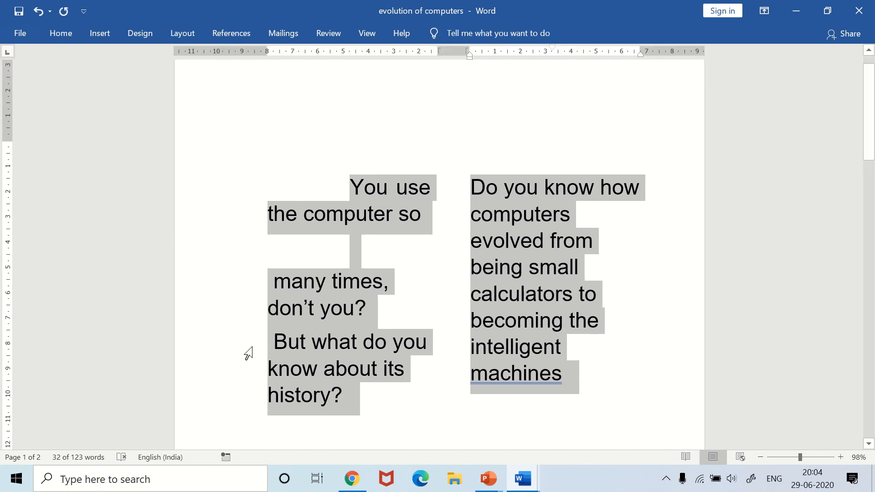
- Add a column break so 'But what do you know about its history?' starts the second column
{"action": "left_click", "coordinate": [274, 342]}
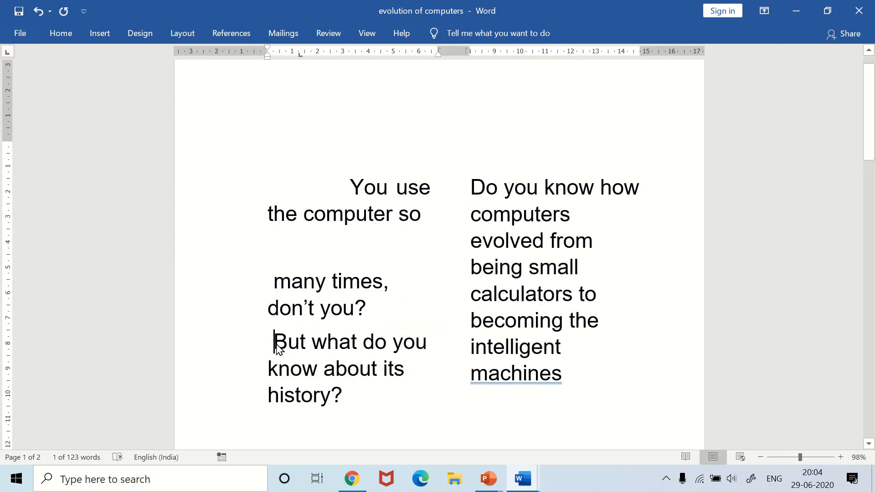
{"action": "left_click", "coordinate": [183, 33]}
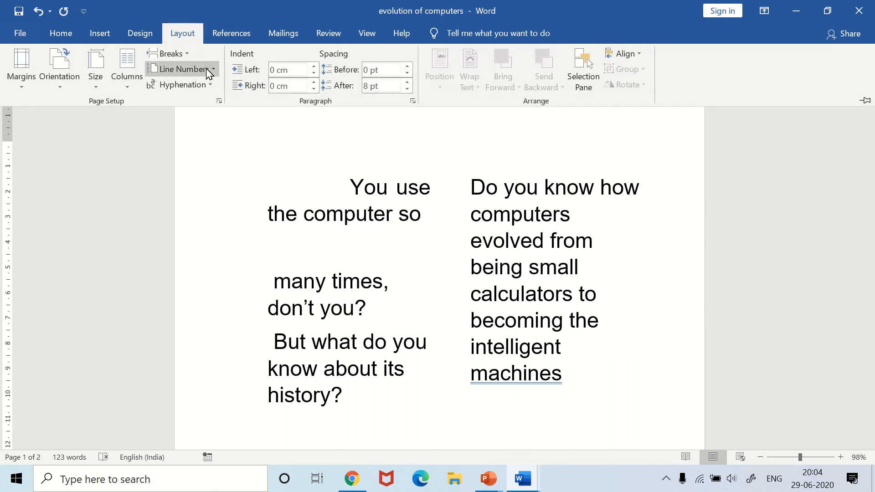
{"action": "left_click", "coordinate": [170, 54]}
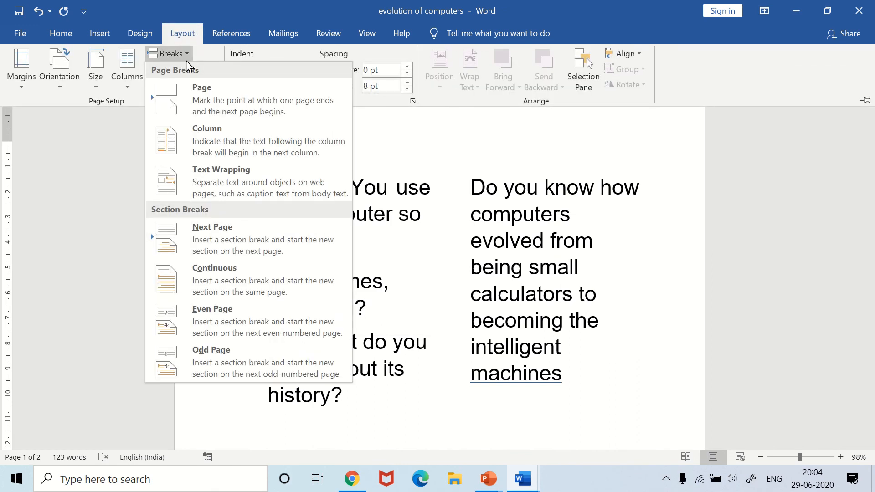
{"action": "mouse_move", "coordinate": [207, 139]}
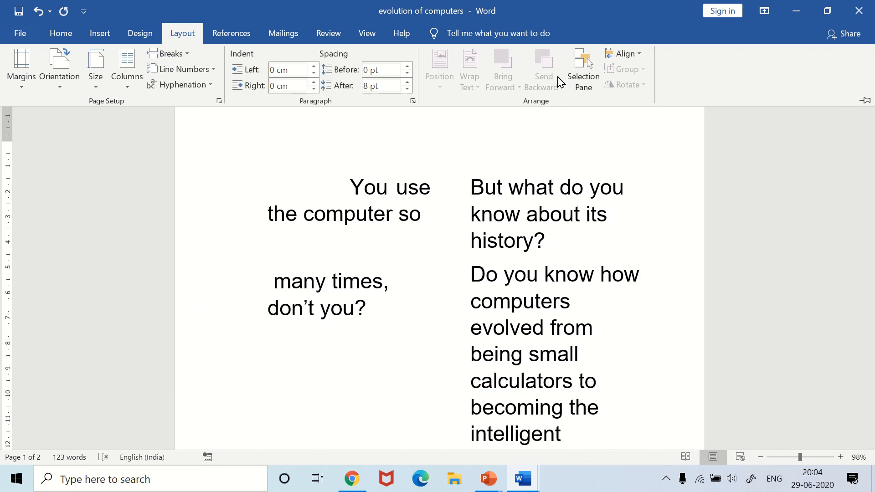
{"action": "left_click", "coordinate": [181, 33]}
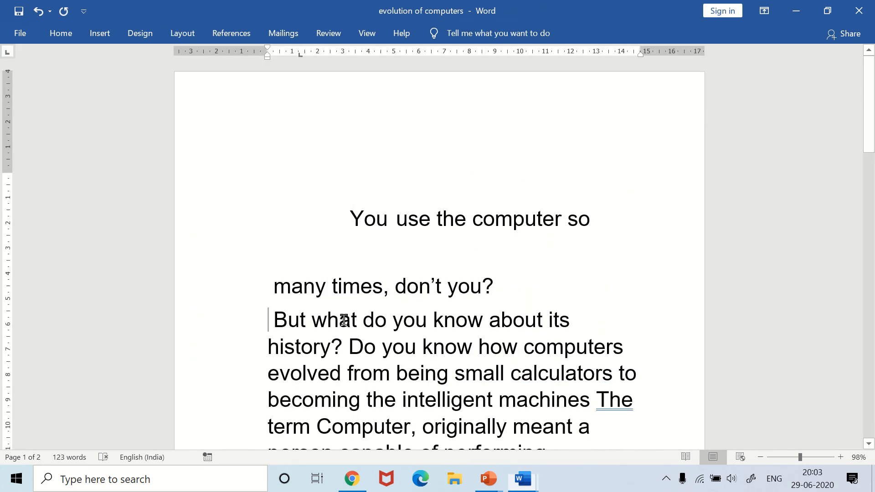